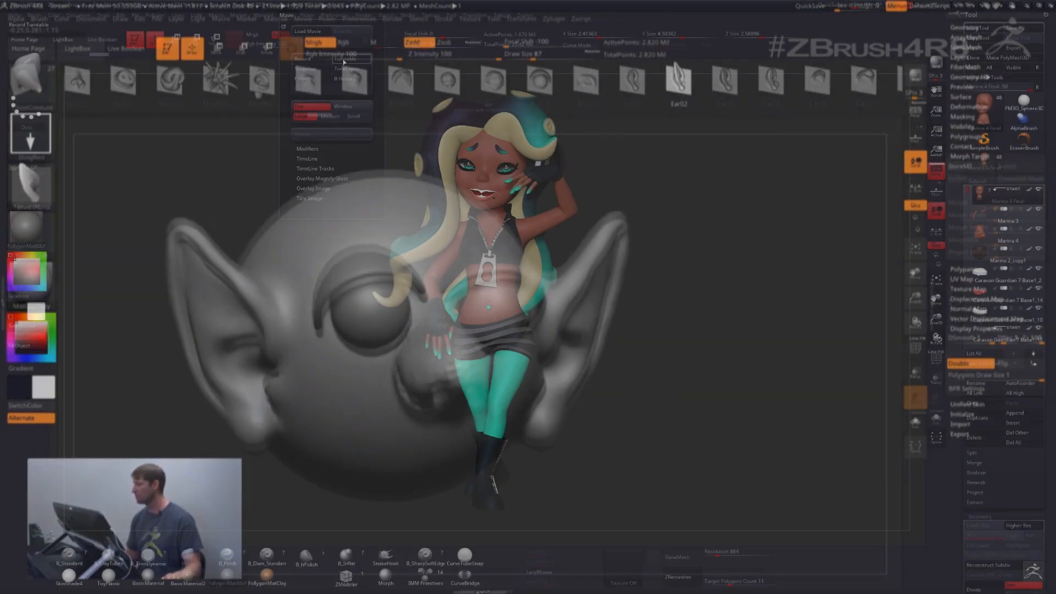
# Load the character project with teal and cream tentacle hair into the viewport
pyautogui.click(346, 57)
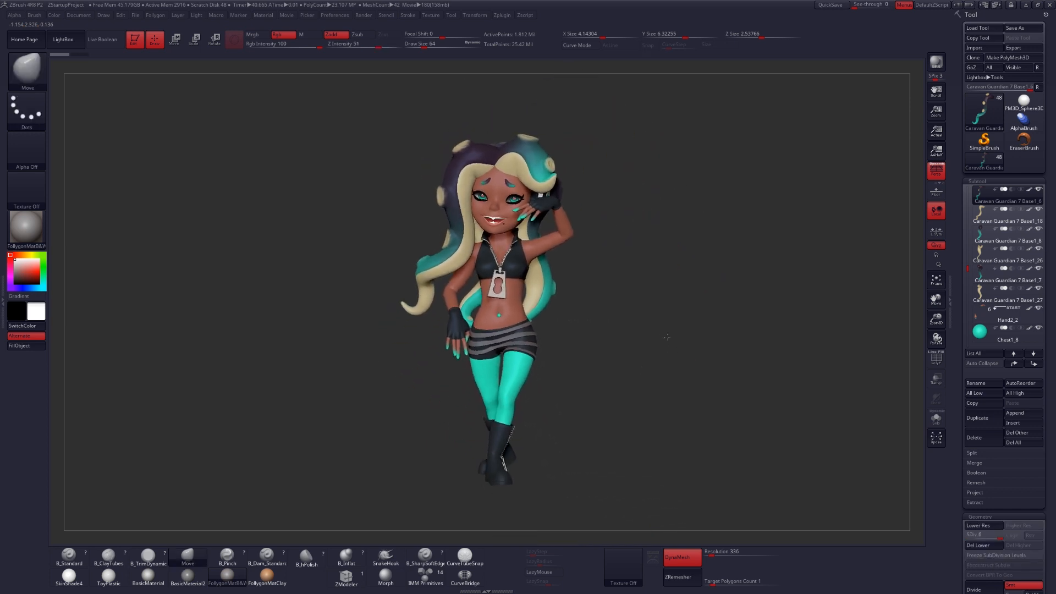
# Solo the tentacle hair subtool so only that single strand is displayed
pyautogui.click(1003, 200)
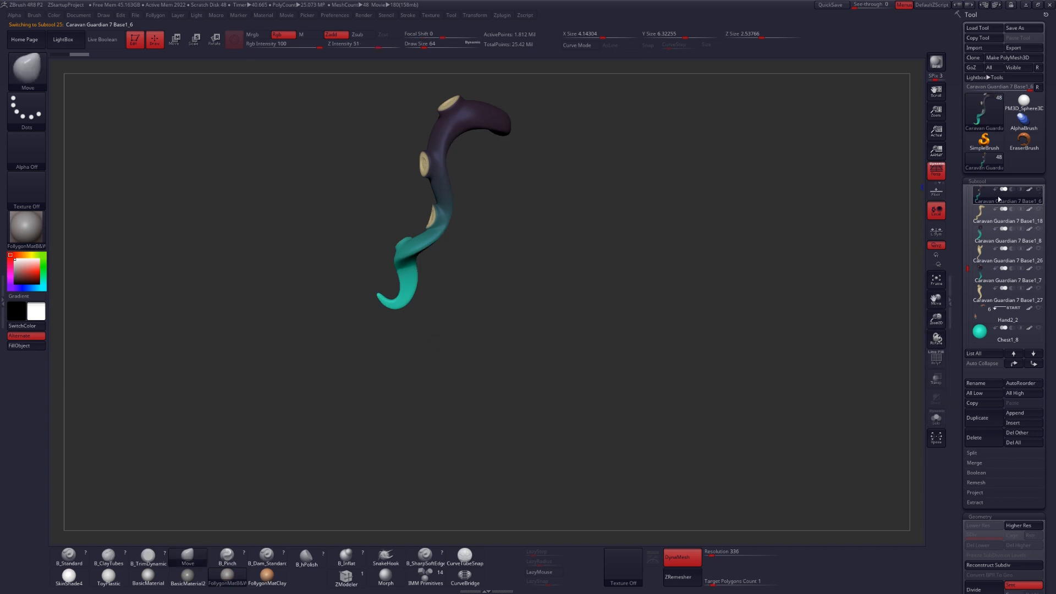
pyautogui.moveTo(1009, 209)
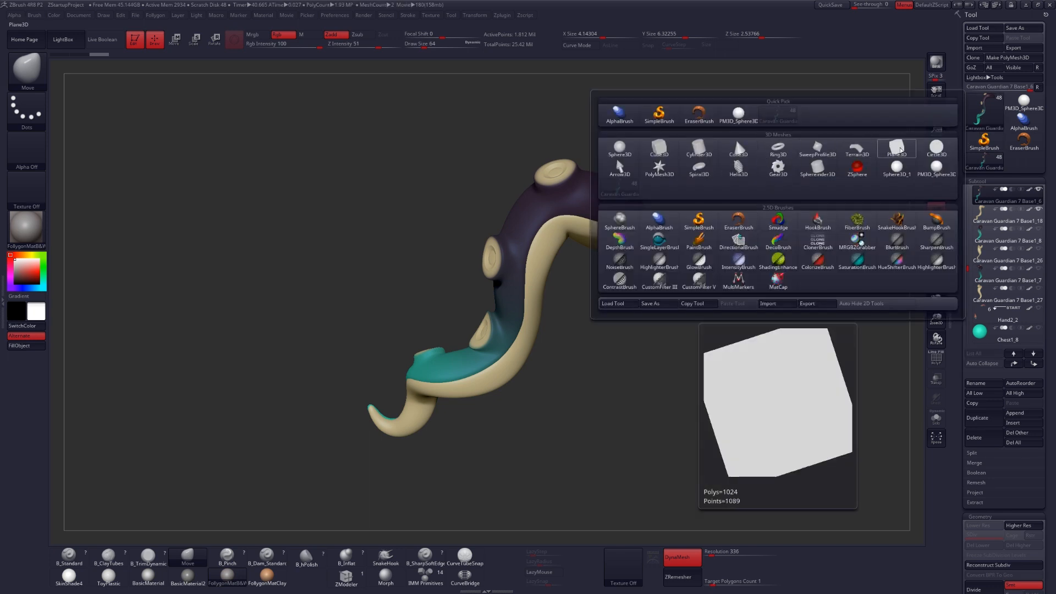
# Create a new Plane3D tool as a flat square plane mesh
pyautogui.click(897, 148)
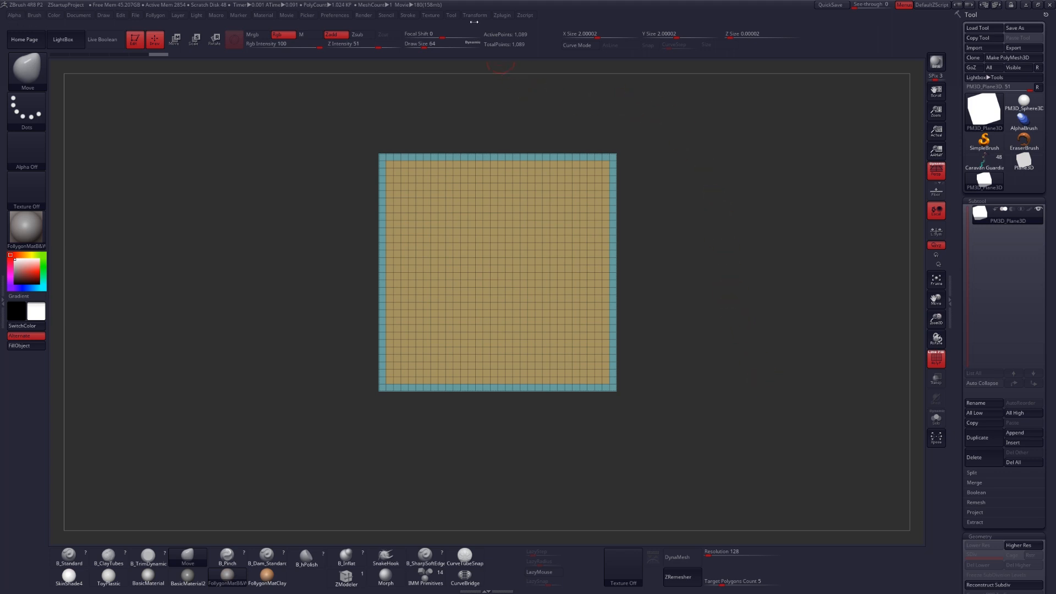
# Enable radial symmetry on the Z axis for the plane, with X turned off
pyautogui.click(475, 15)
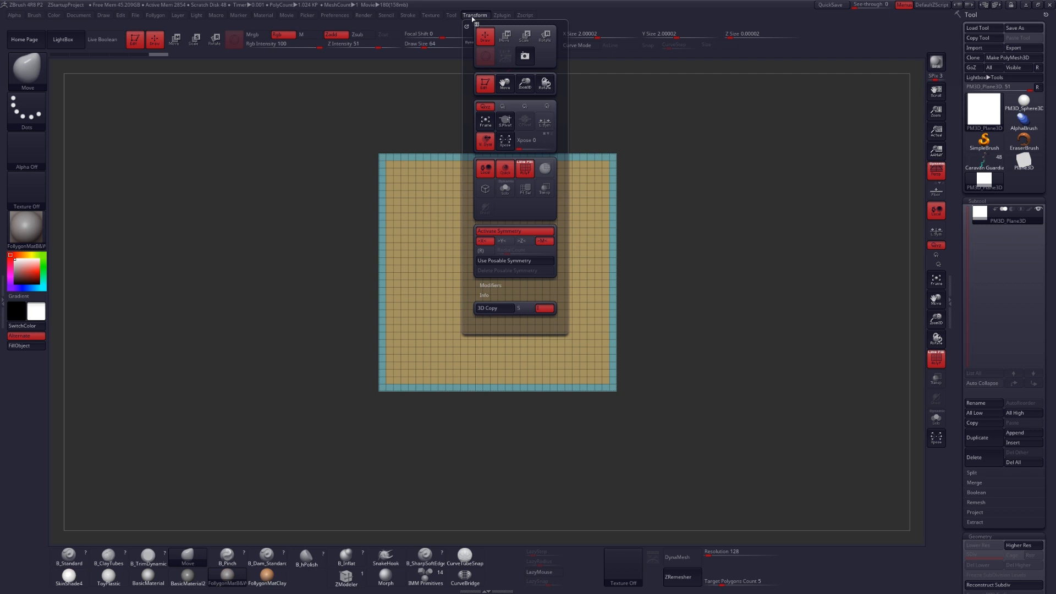
pyautogui.moveTo(514, 231)
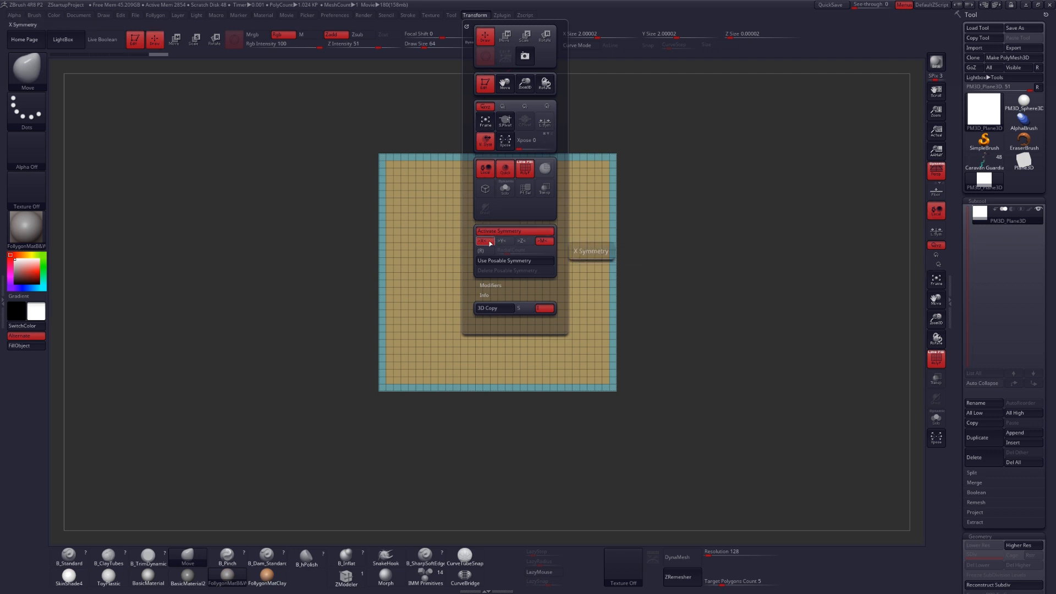
pyautogui.click(483, 241)
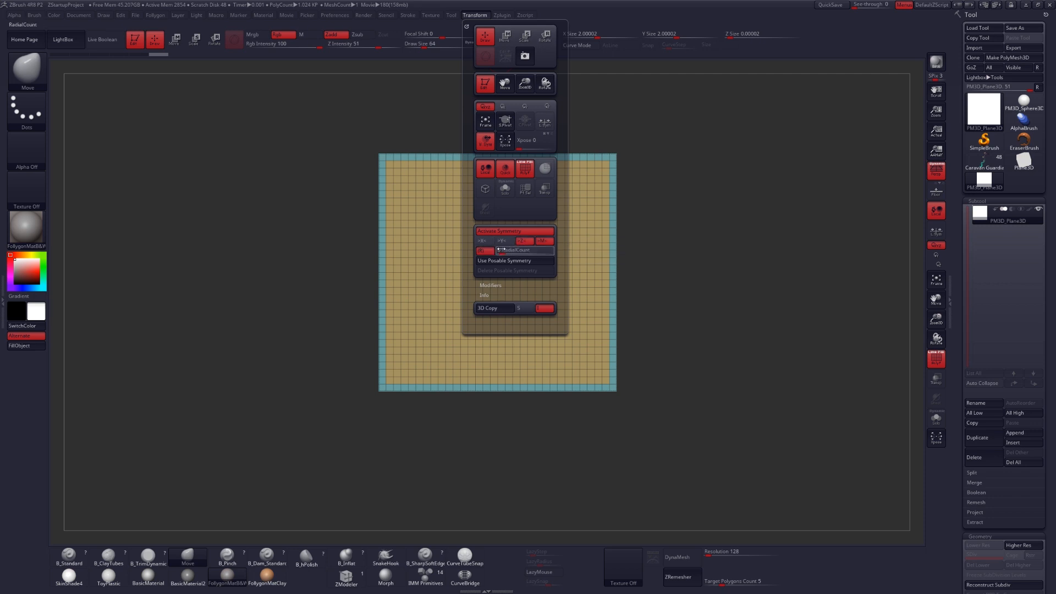
pyautogui.moveTo(525, 251)
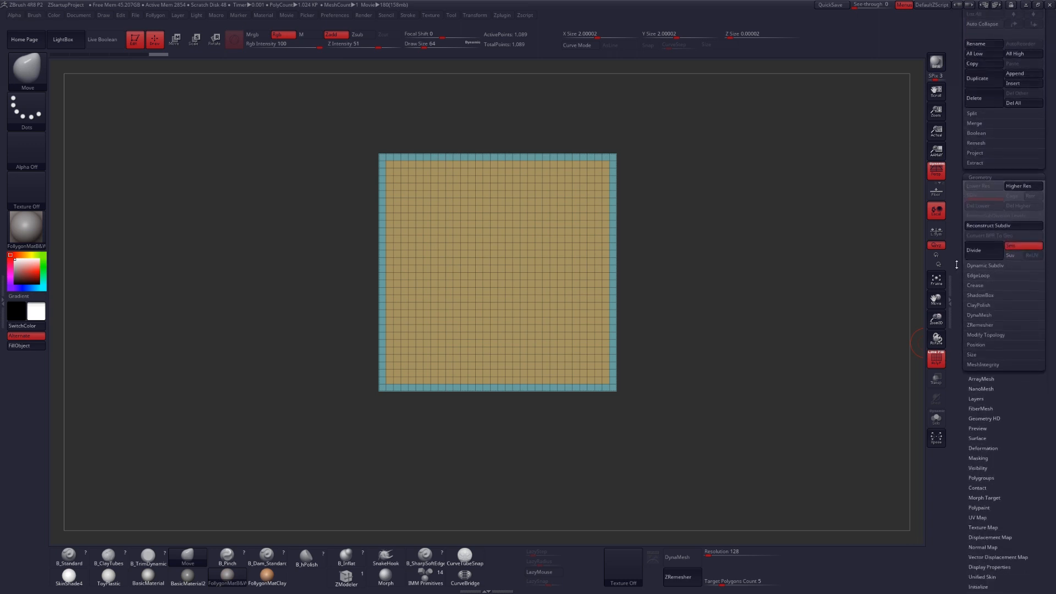
pyautogui.moveTo(1018, 246)
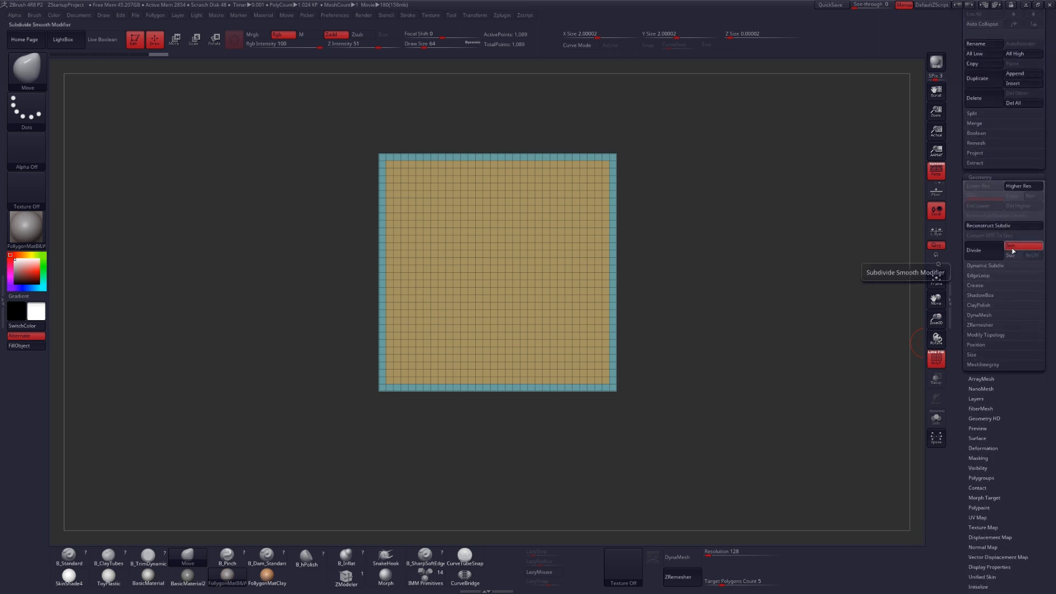
# Divide the plane with Smt off up to SDiv 6, about one million polygons
pyautogui.click(976, 250)
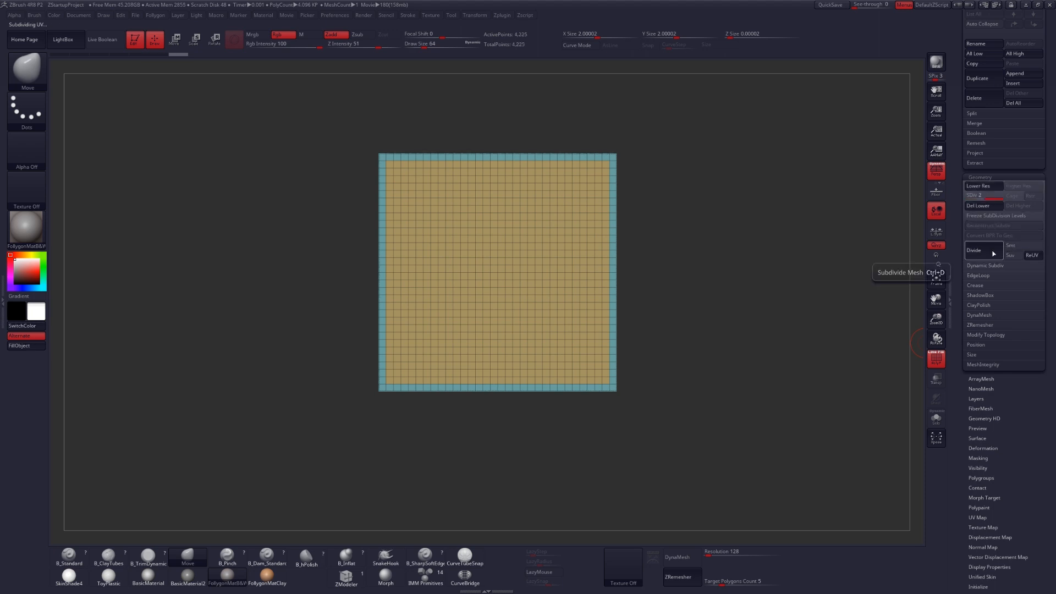
pyautogui.click(973, 250)
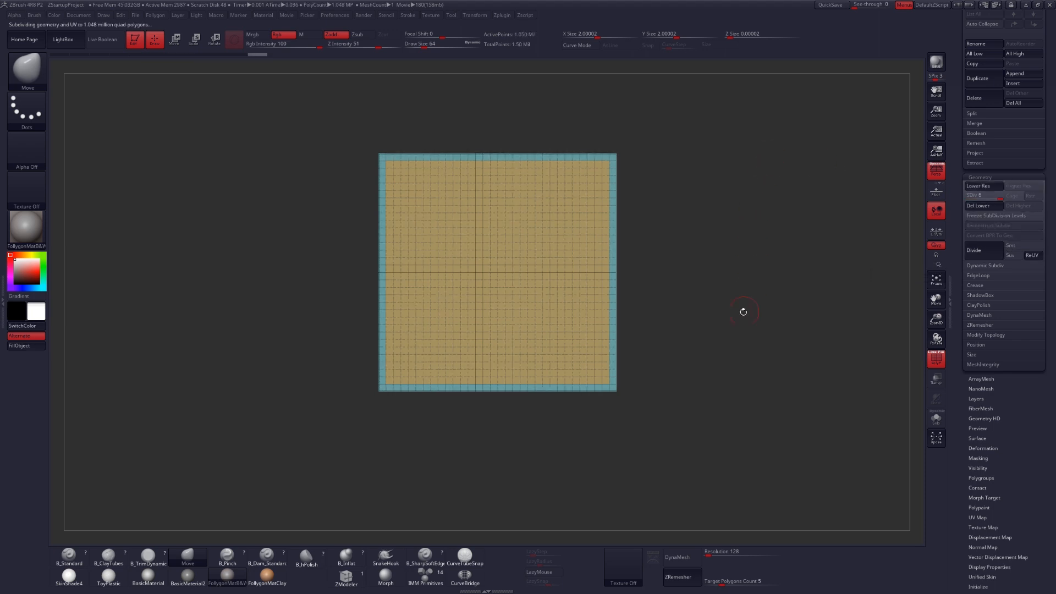
pyautogui.moveTo(297, 290)
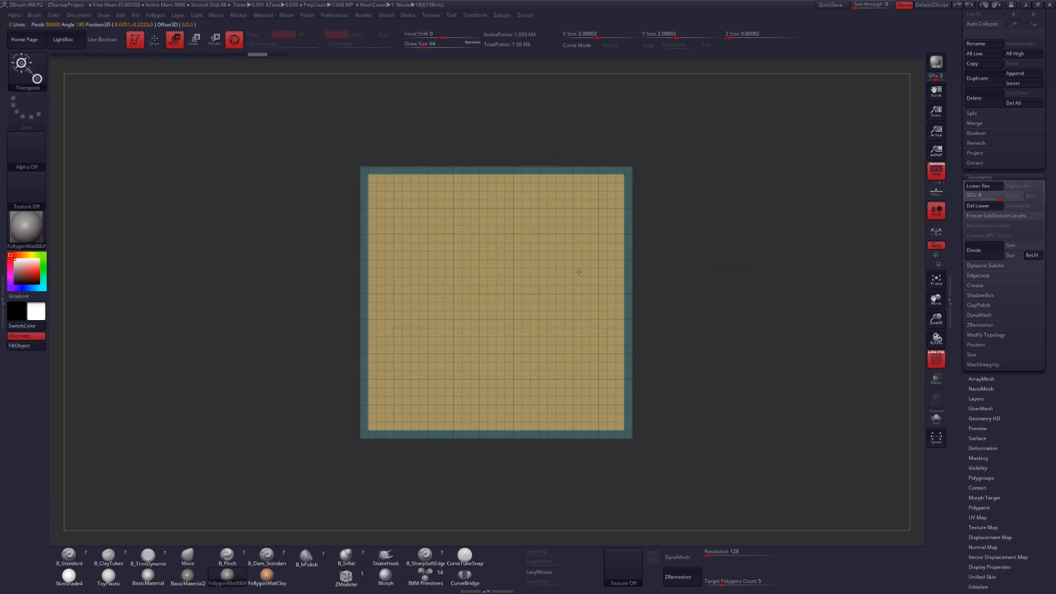
pyautogui.click(187, 558)
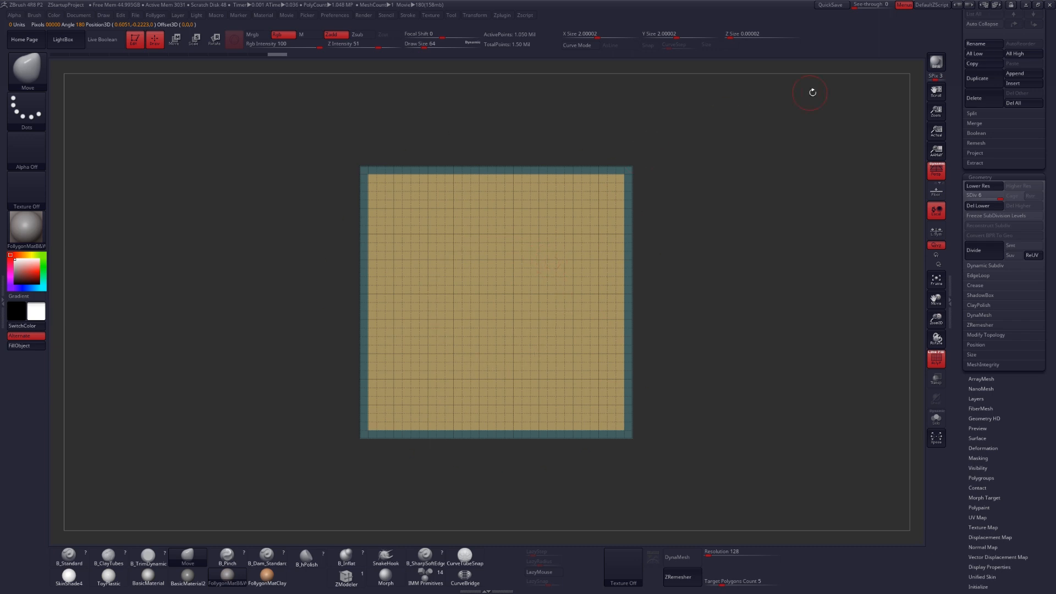
pyautogui.click(68, 554)
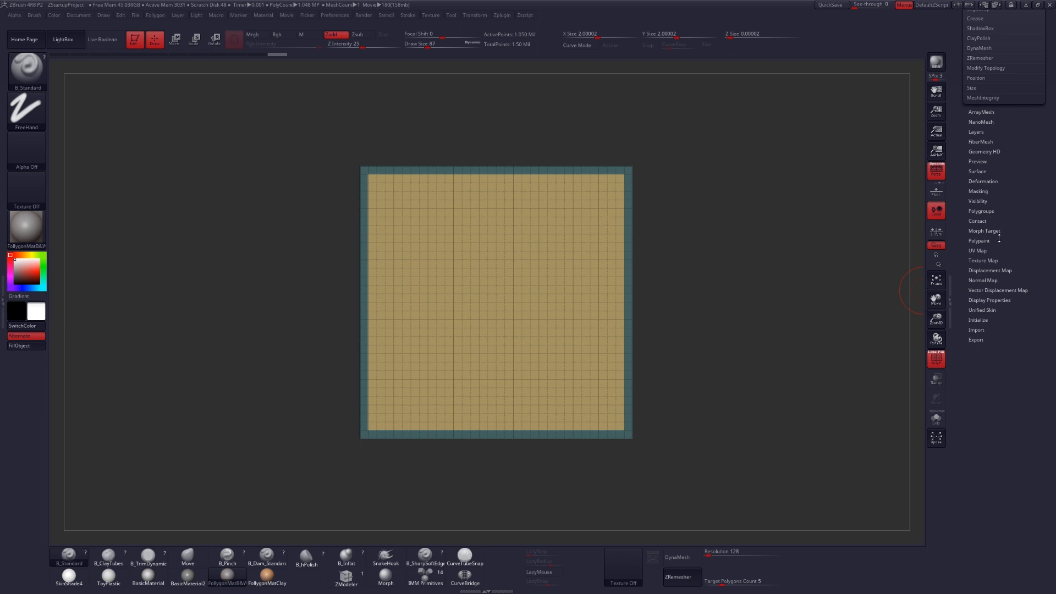
# Sculpt concentric ridges and a recessed centre into the plane with radial symmetry
pyautogui.click(983, 182)
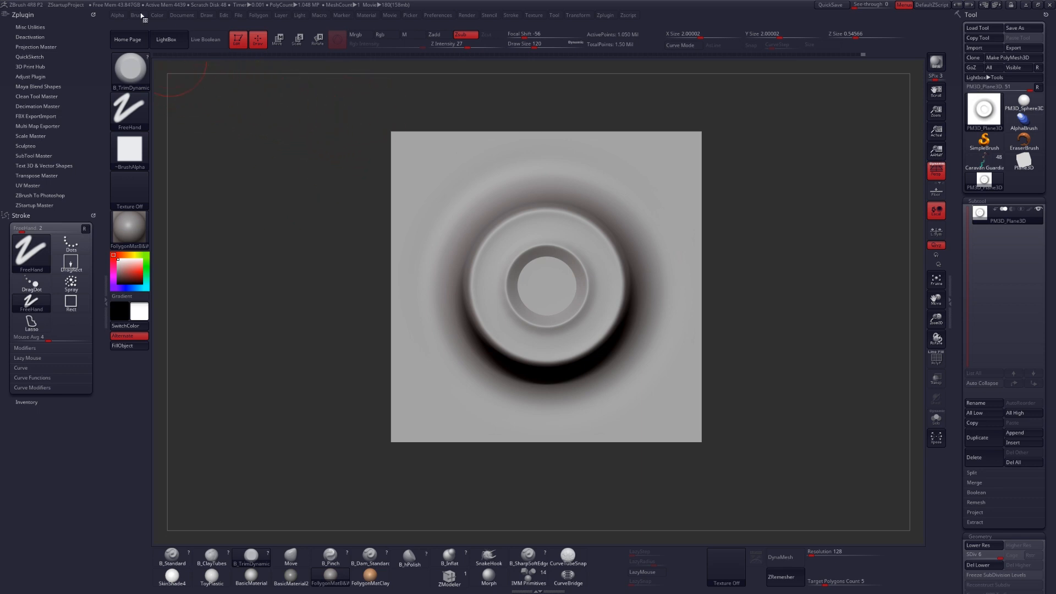
# Select the Chisel3D brush from the brush picker and check Preferences
pyautogui.click(138, 15)
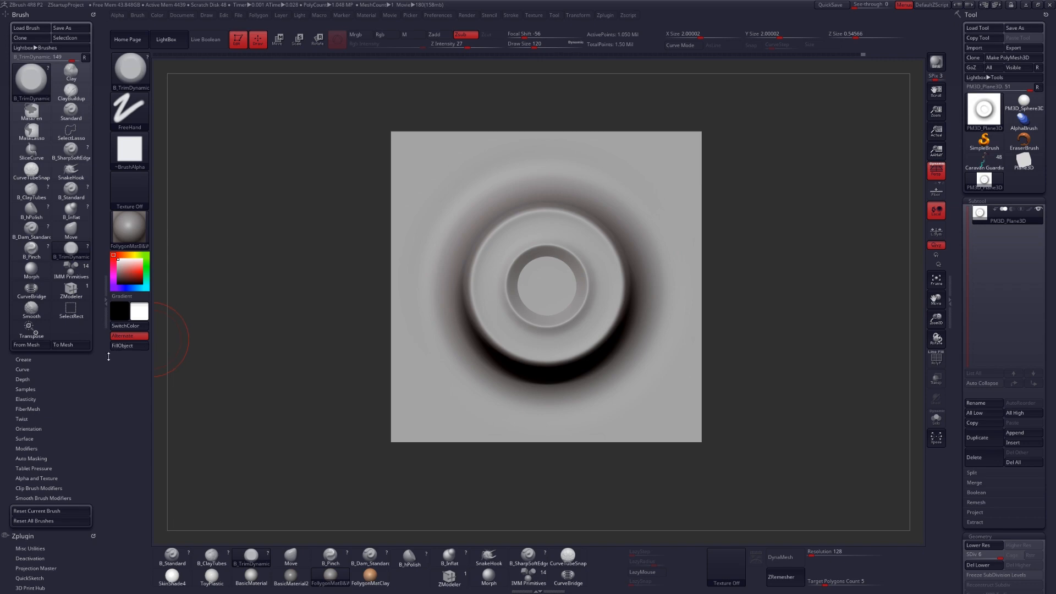
pyautogui.click(30, 81)
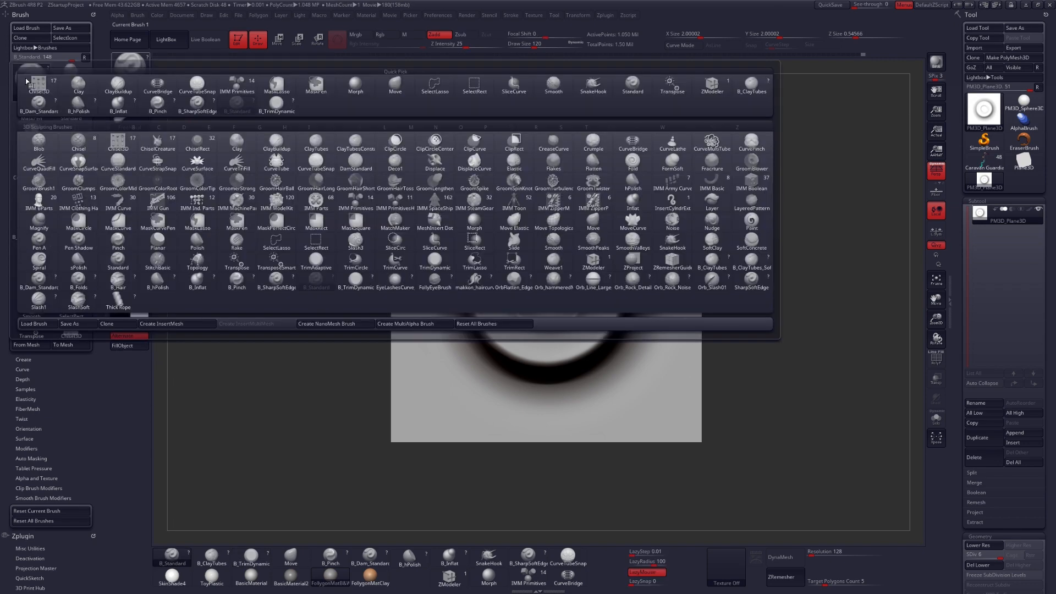
pyautogui.click(38, 91)
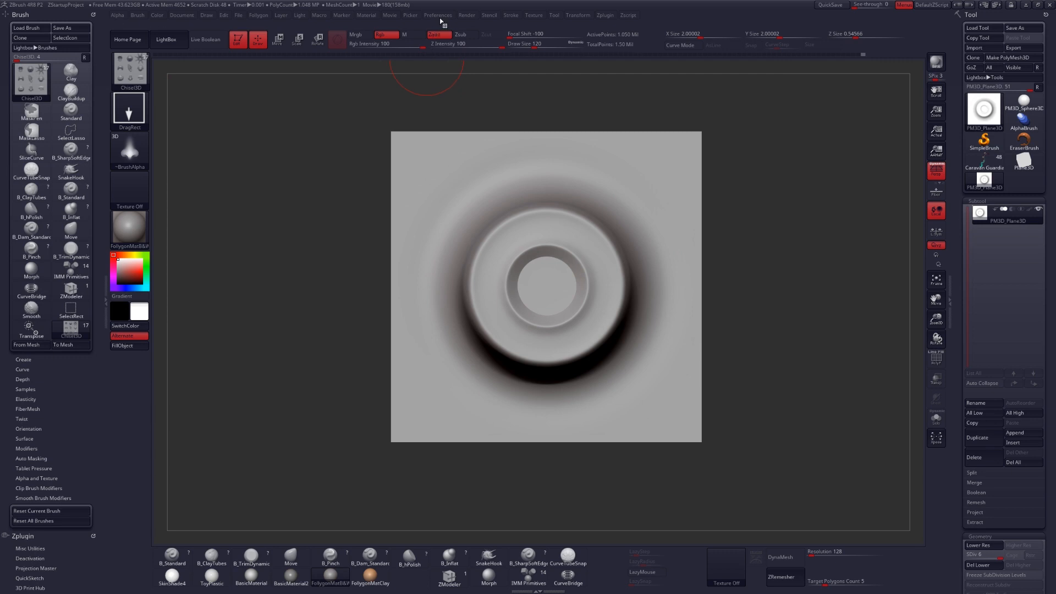
pyautogui.click(437, 14)
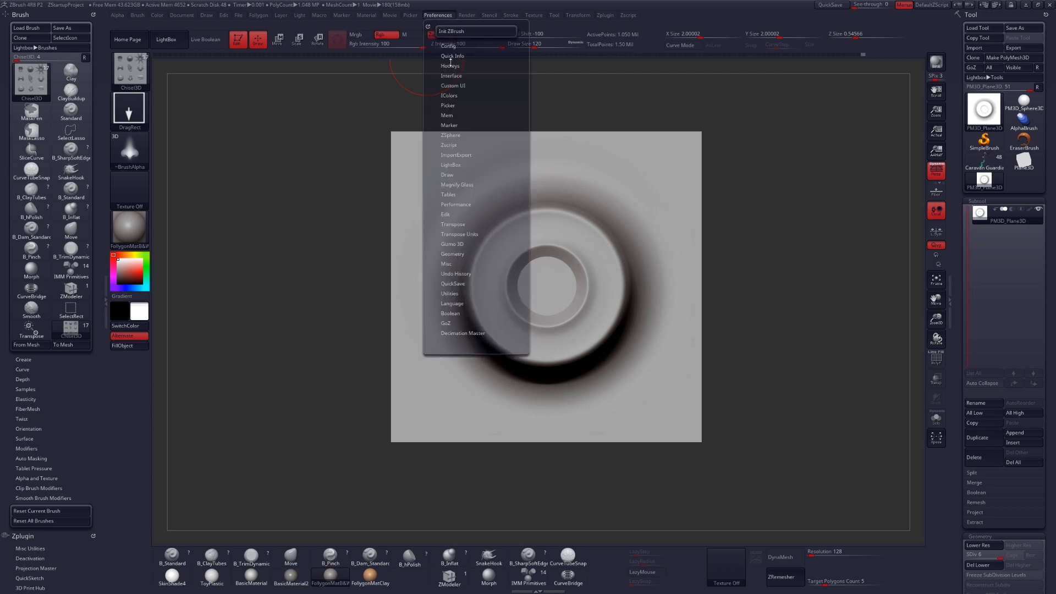
pyautogui.moveTo(450, 75)
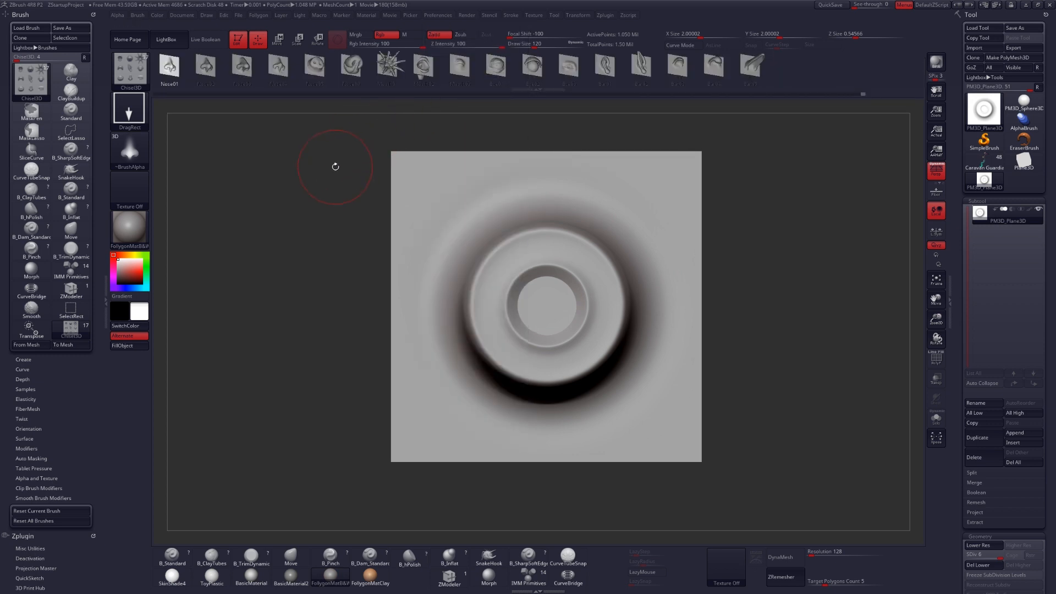
pyautogui.moveTo(313, 215)
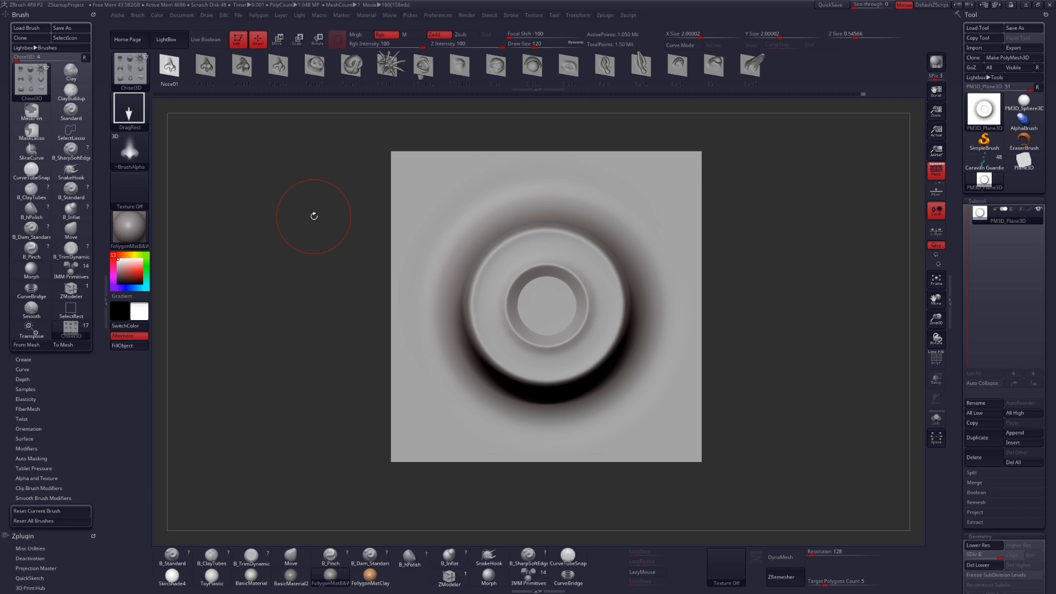
pyautogui.moveTo(799, 177)
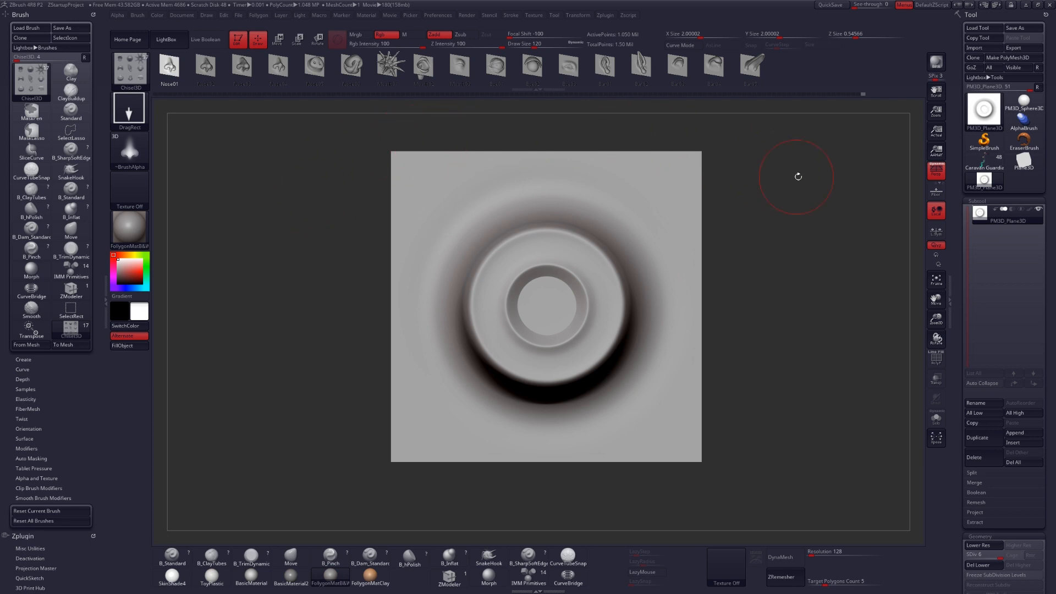
# Create a new Chisel3D stamp shape from the sculpted sucker plane
pyautogui.click(30, 308)
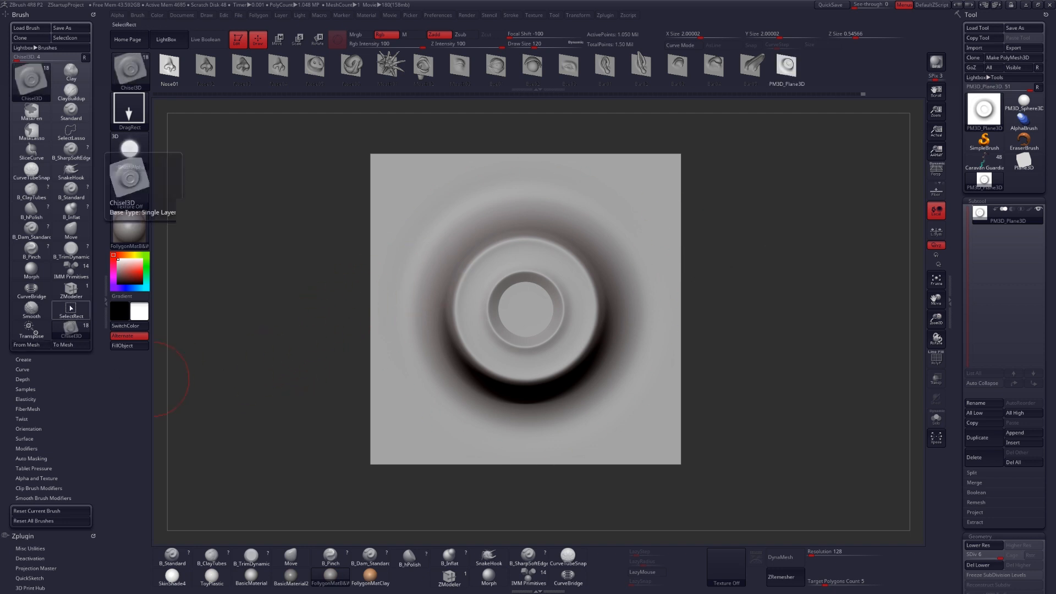
pyautogui.moveTo(726, 135)
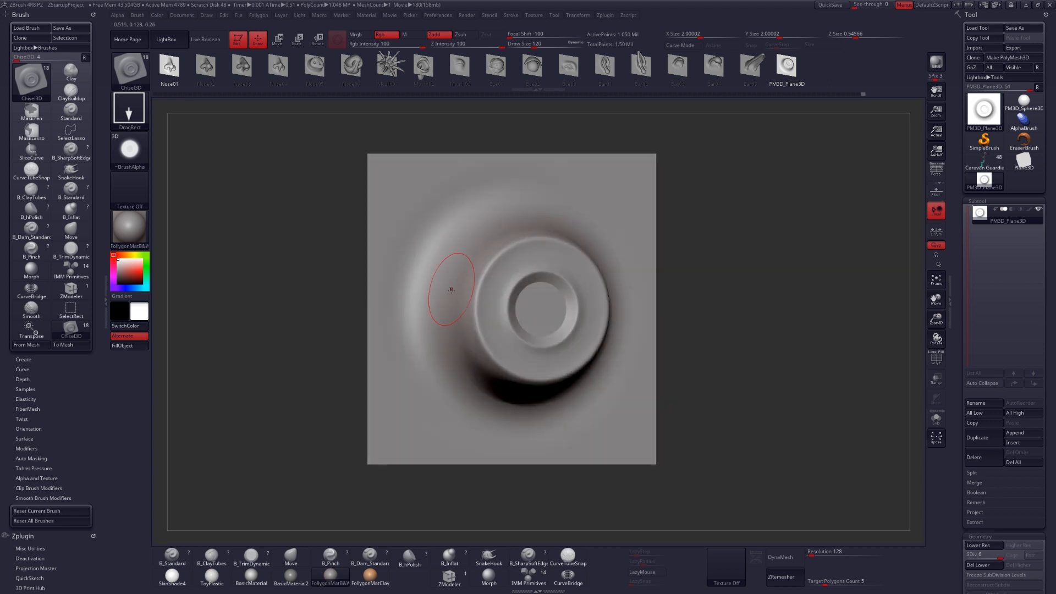
pyautogui.moveTo(446, 298)
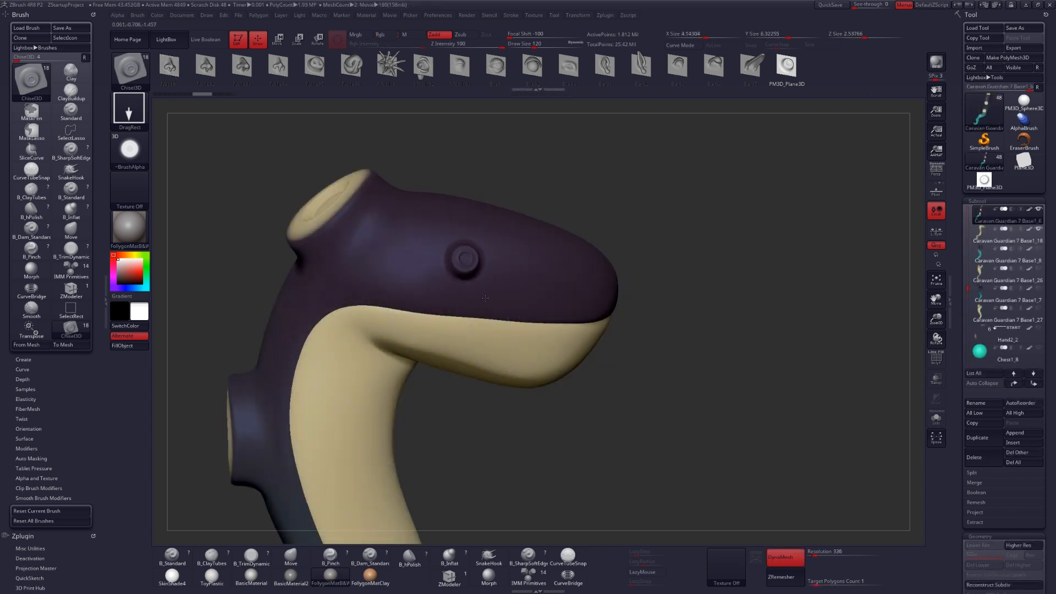
# Stamp a second sucker near the tentacle tip and bring up Brush > Create options on the plane
pyautogui.click(546, 291)
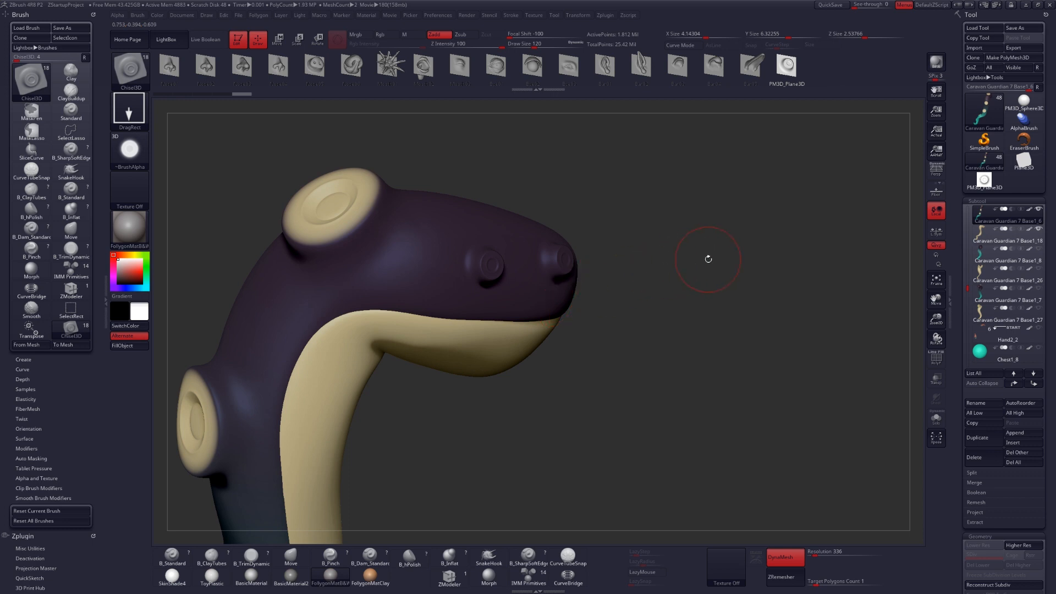
pyautogui.moveTo(717, 247)
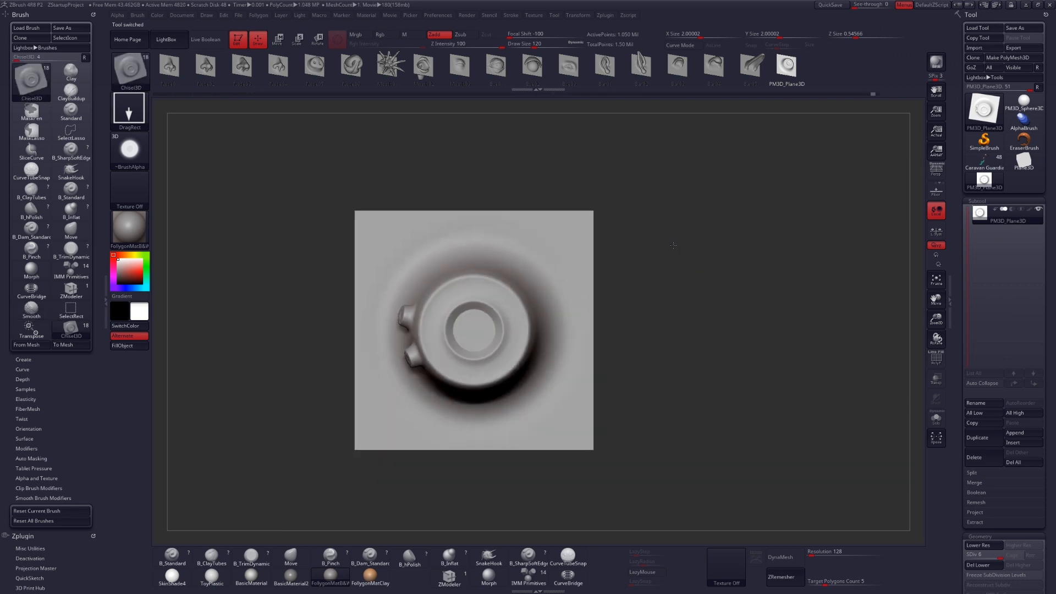
pyautogui.click(169, 65)
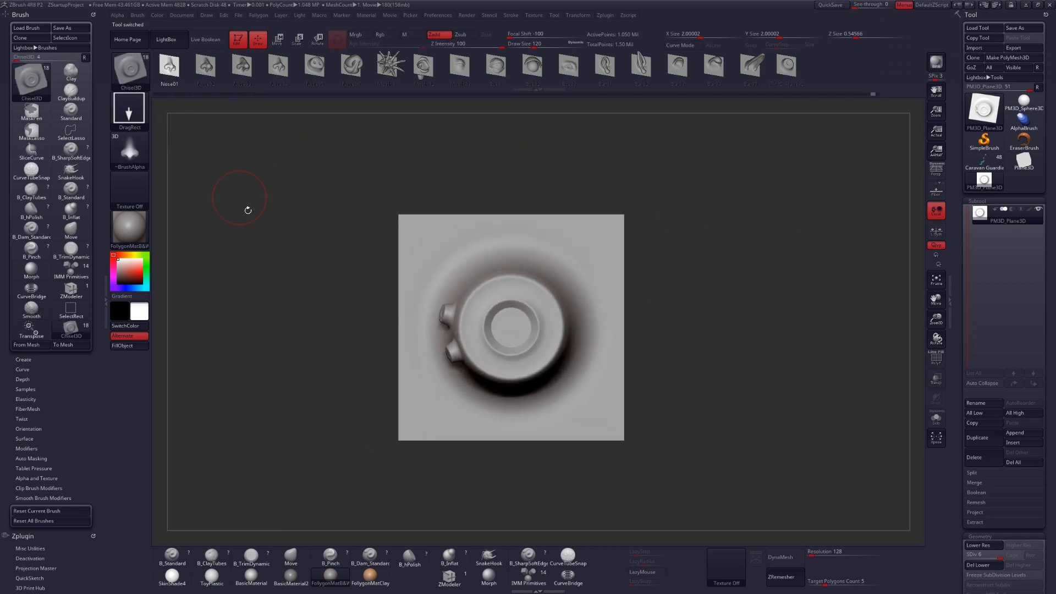
pyautogui.click(23, 359)
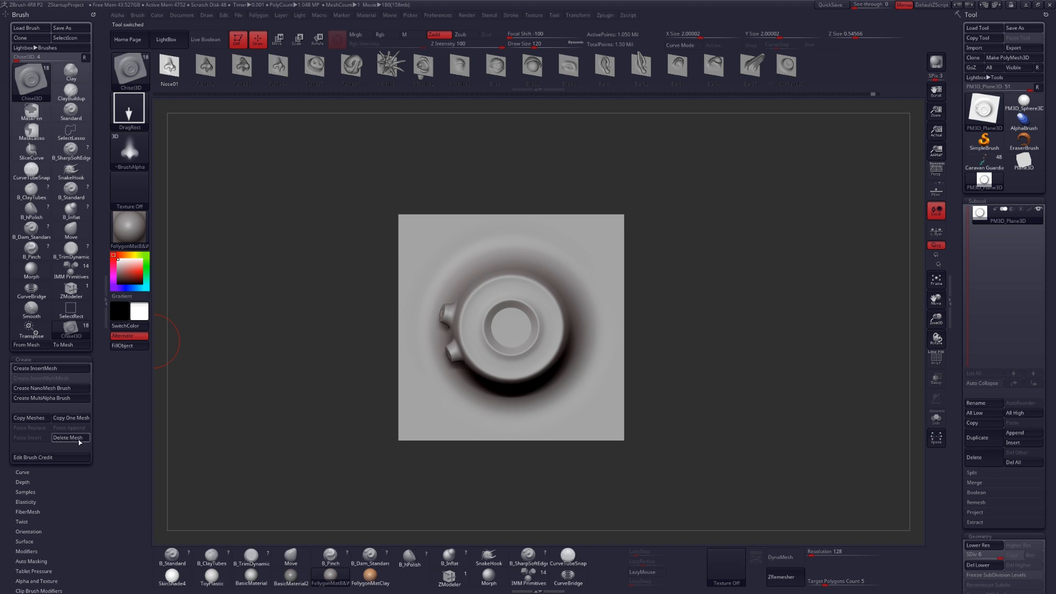